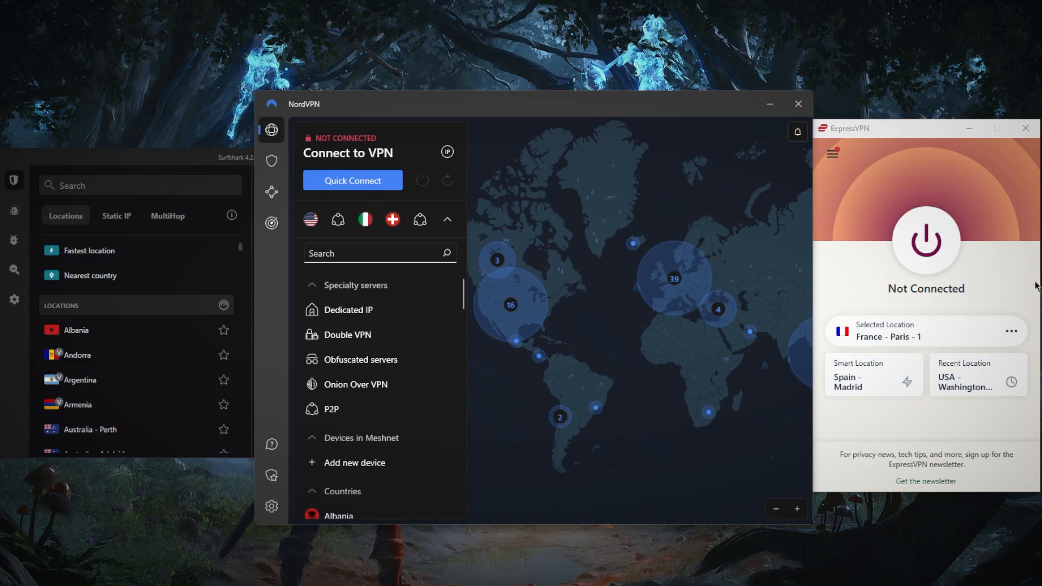
mouse_move(792, 273)
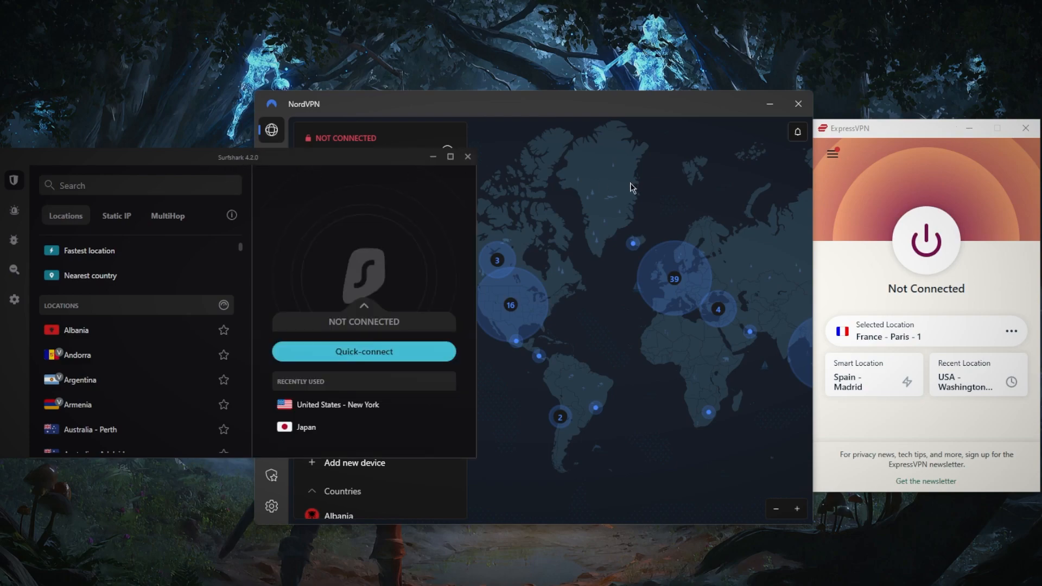
Step: Connect ExpressVPN to France - Paris - 1 via its power button
click(925, 239)
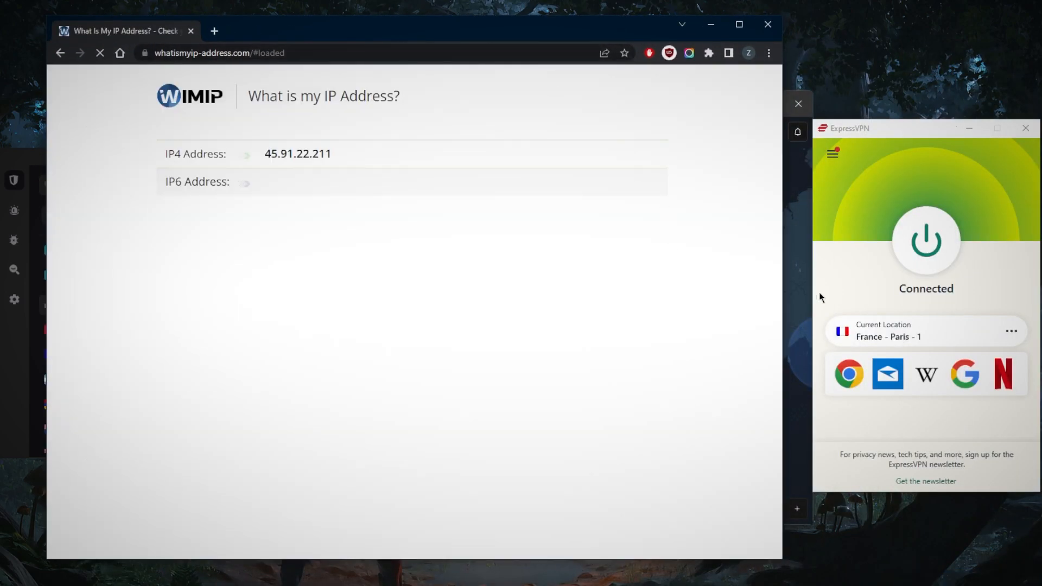
Step: Disconnect ExpressVPN and connect NordVPN to a New York pin on the map
click(925, 241)
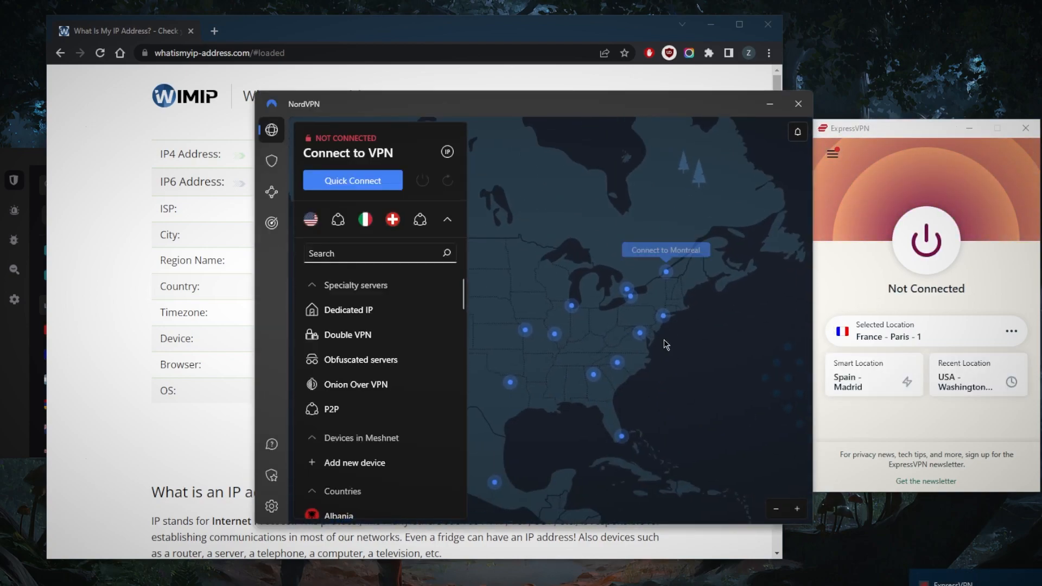
click(352, 180)
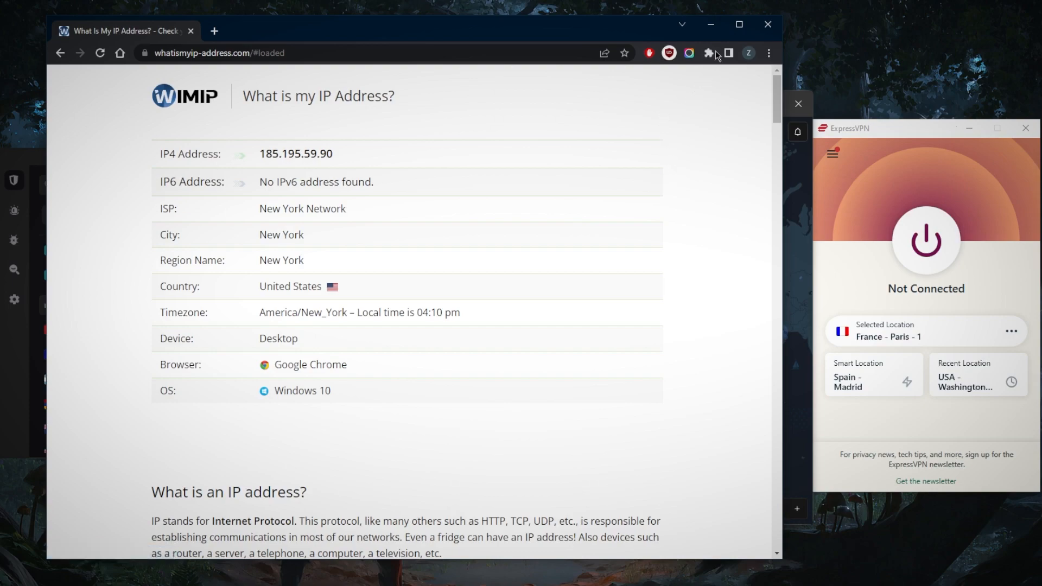
mouse_move(768, 25)
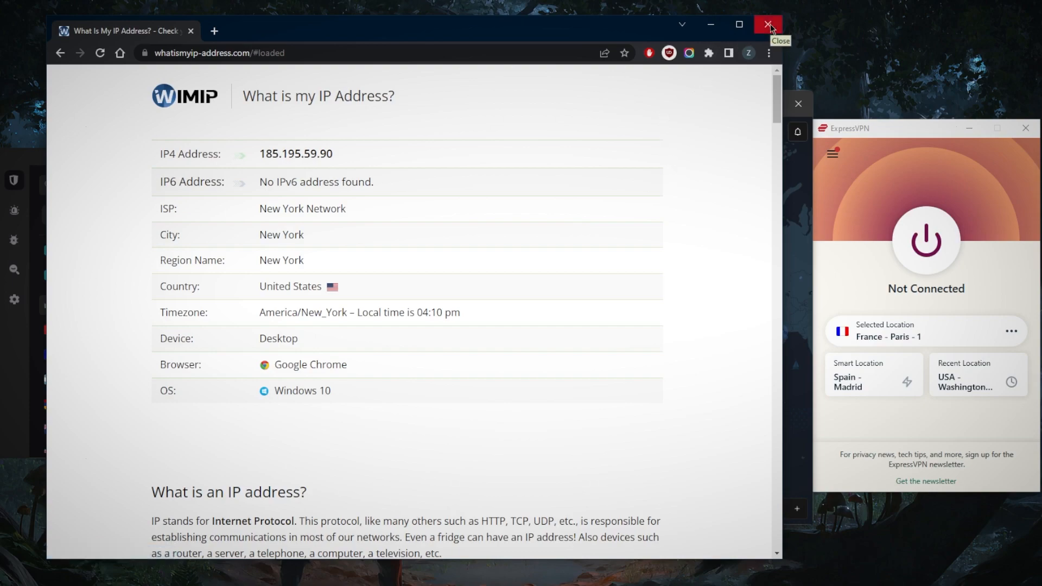
Step: Close the Chrome IP checker window and disconnect NordVPN from United States #6824
click(768, 25)
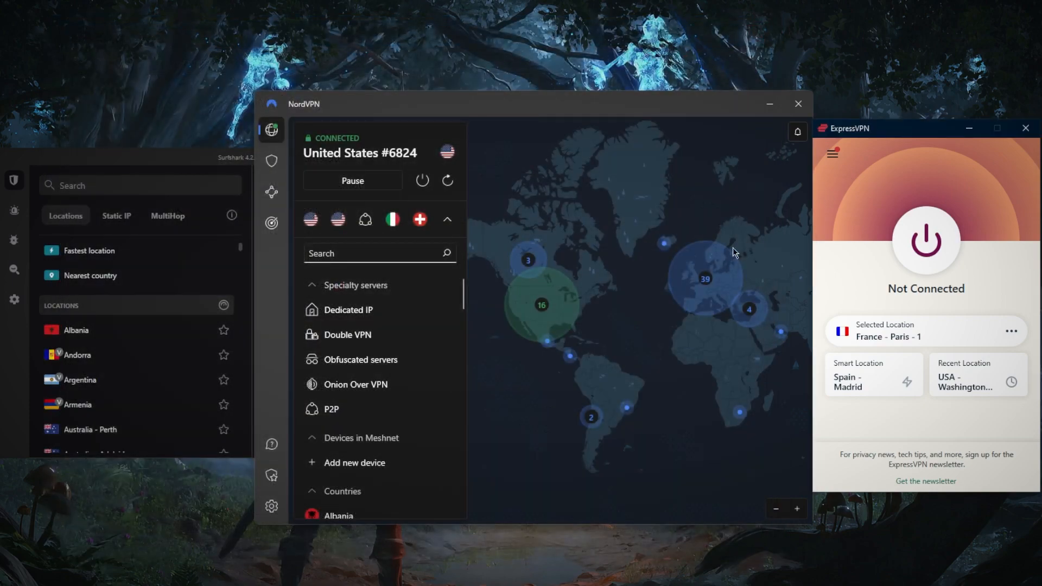
click(422, 180)
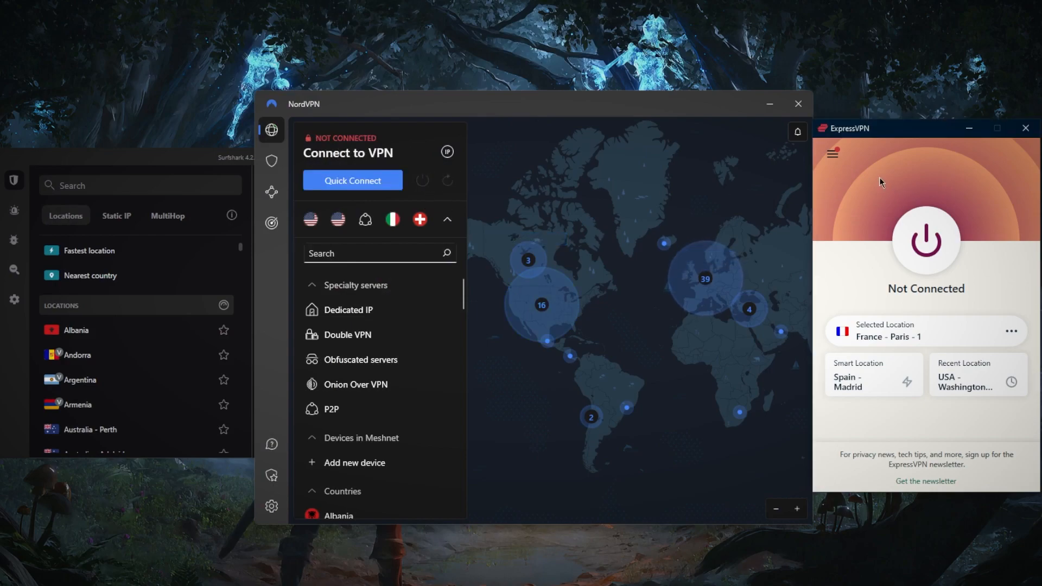
mouse_move(817, 215)
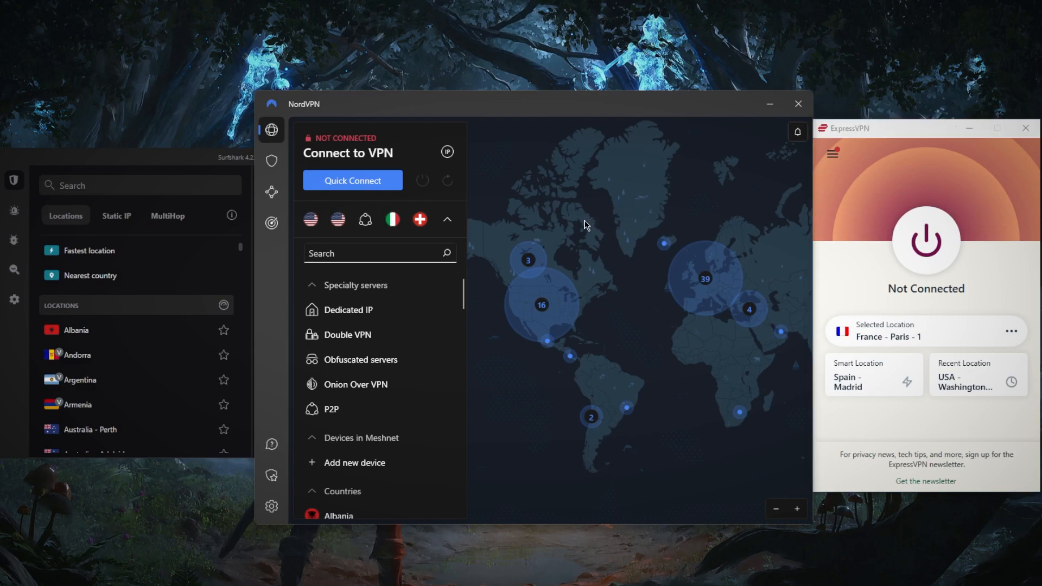
mouse_move(271, 160)
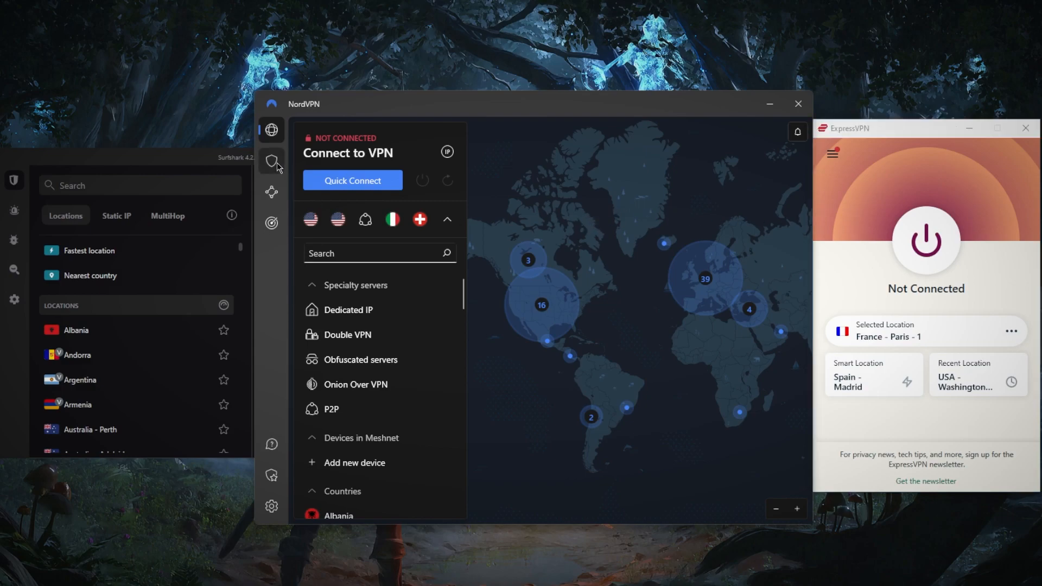
mouse_move(575, 256)
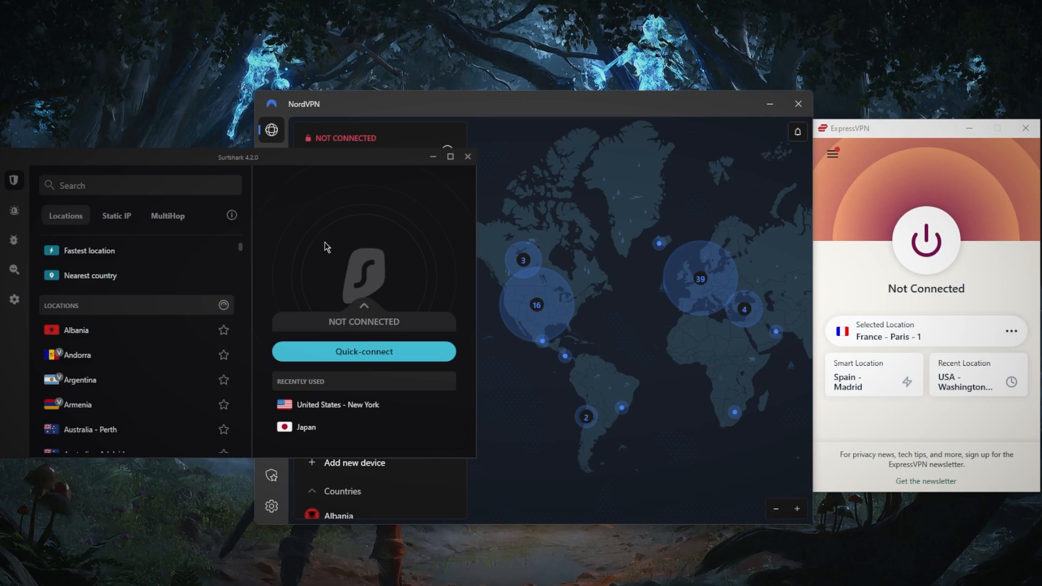
mouse_move(382, 274)
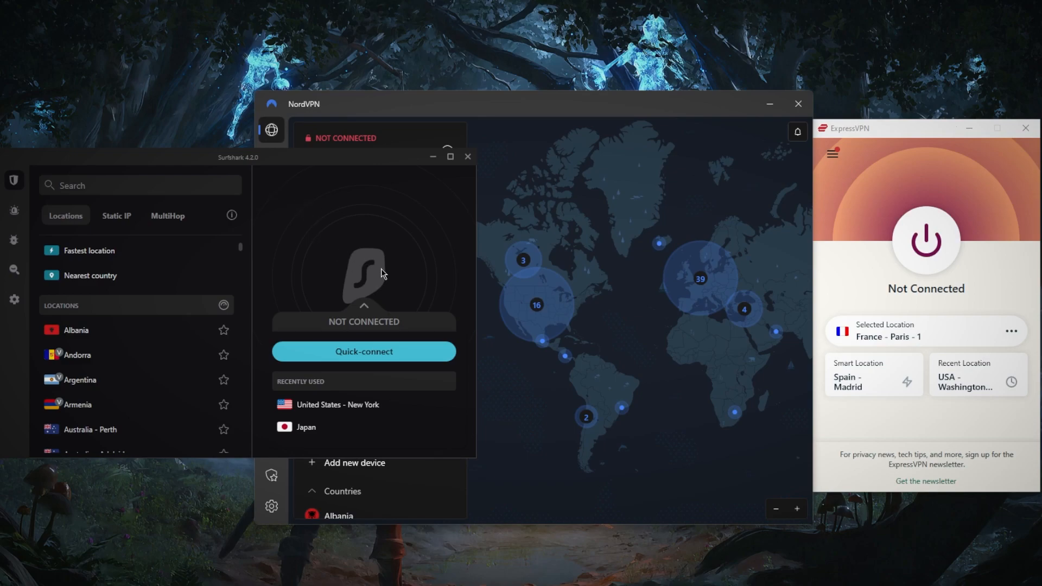
mouse_move(359, 285)
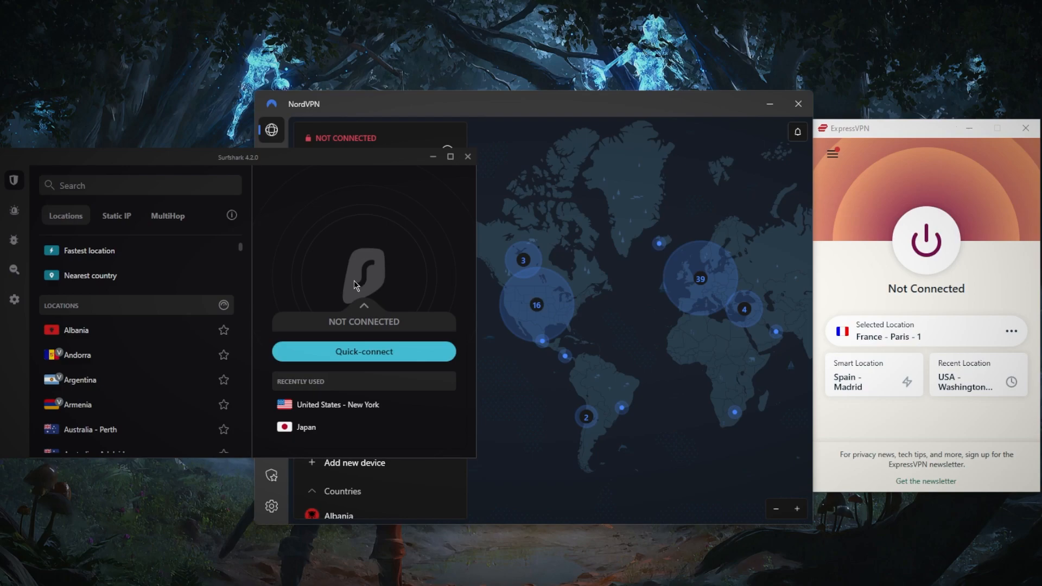
mouse_move(246, 182)
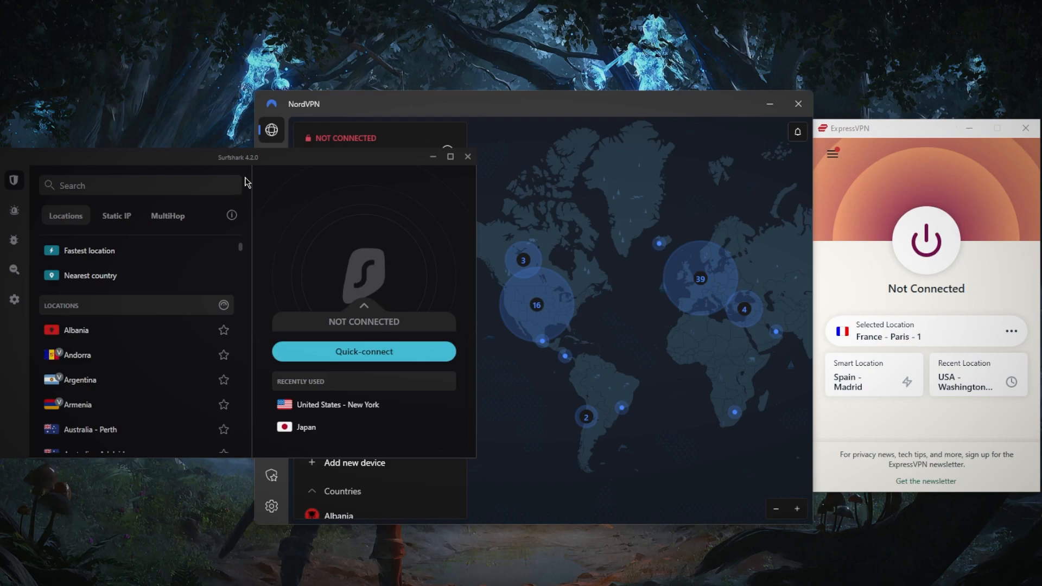
mouse_move(262, 190)
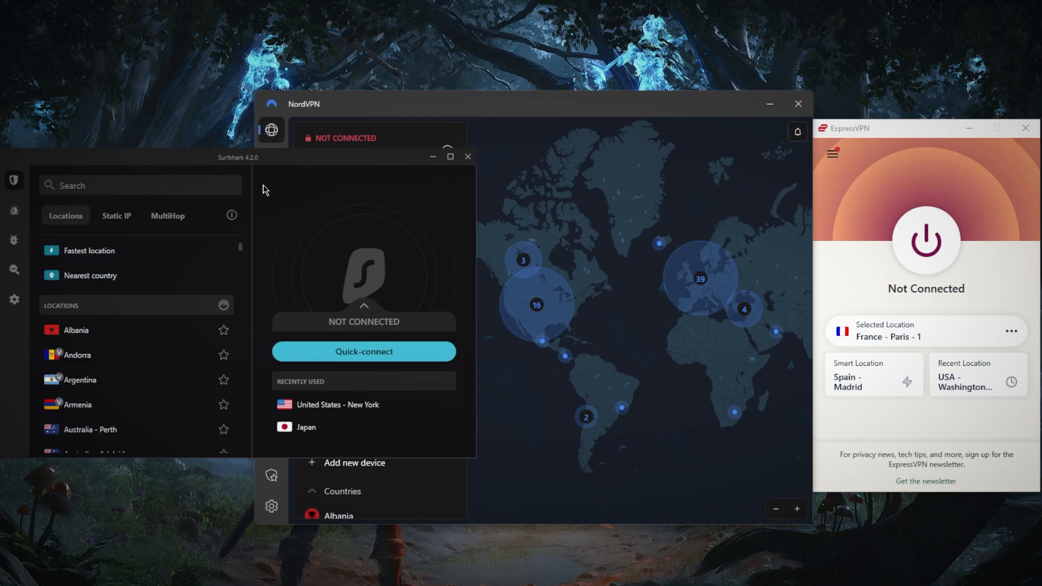
mouse_move(278, 191)
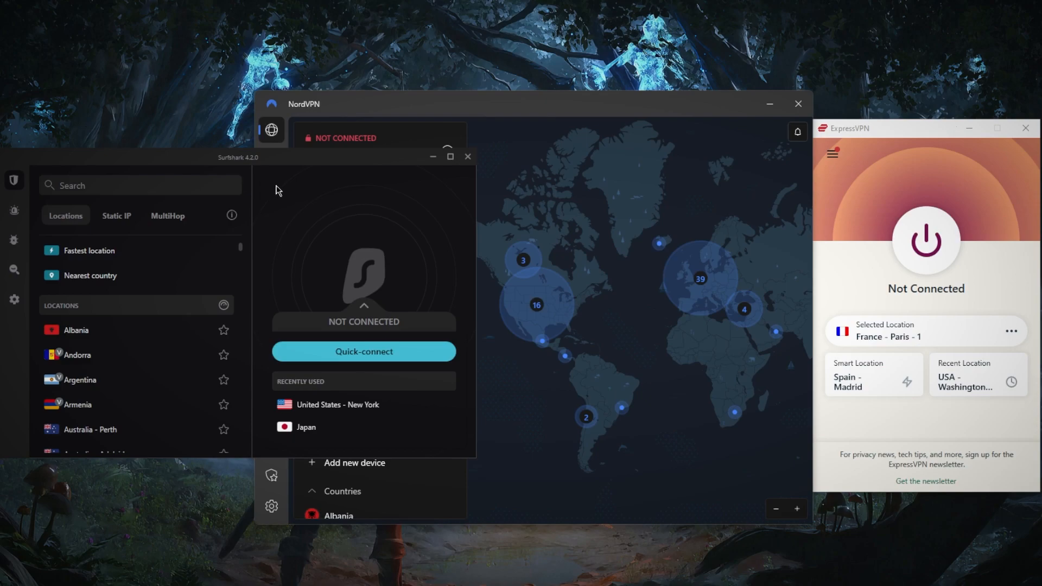
mouse_move(354, 198)
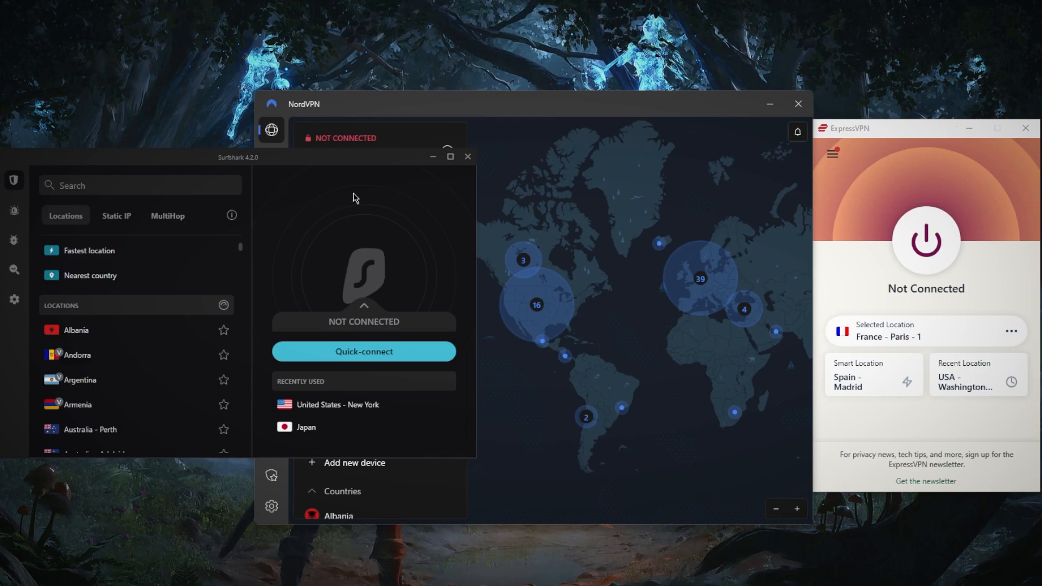